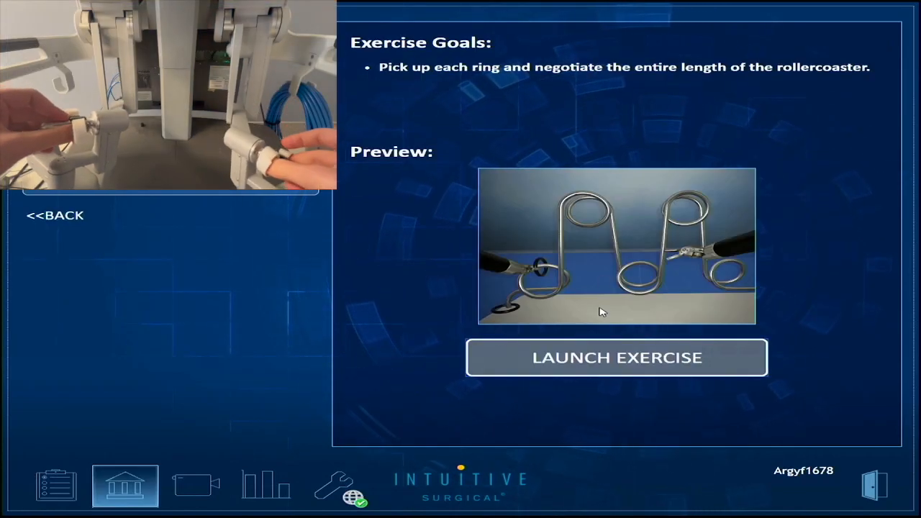
- Launch the Ring Rollercoaster 4 exercise and let it load with large needle drivers
click(616, 357)
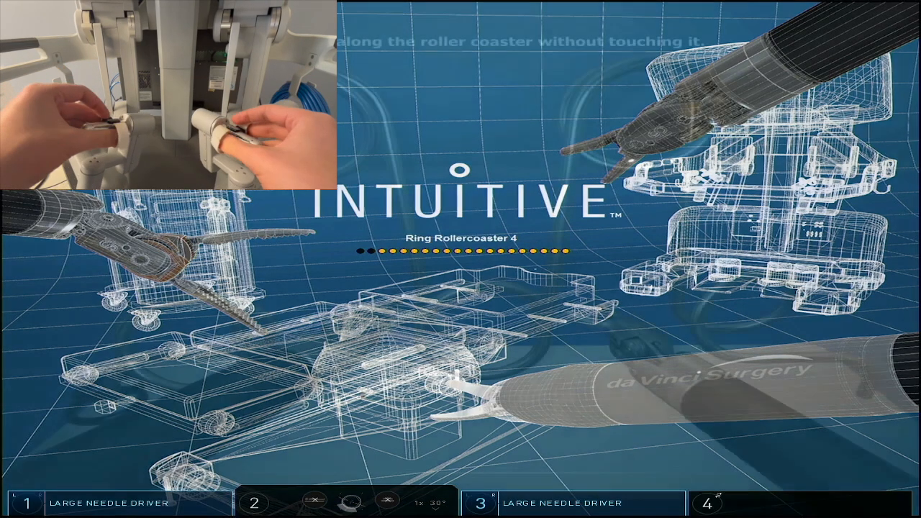